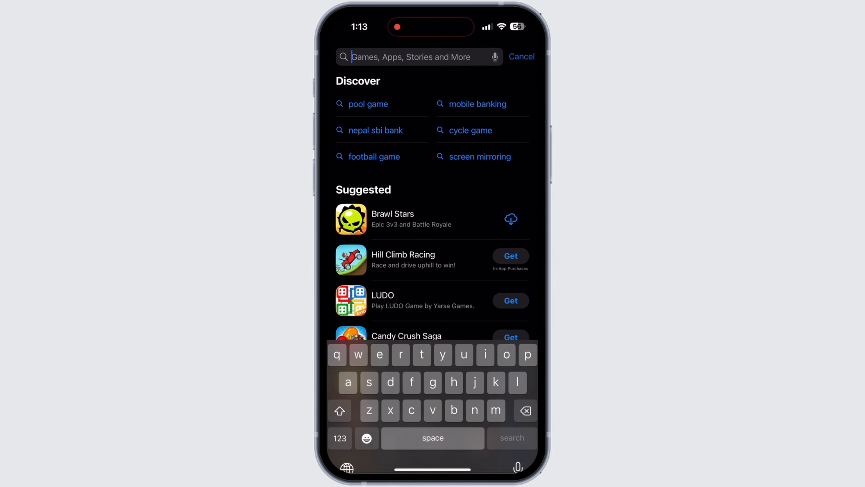
- Search 'insta' and go to the Instagram app page, which shows Open (up to date)
{"action": "type", "text": "insta"}
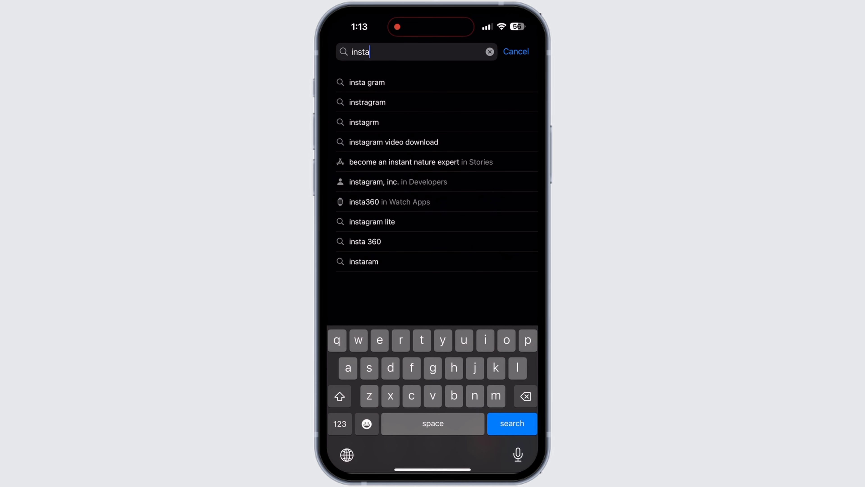
{"action": "left_click", "coordinate": [366, 82]}
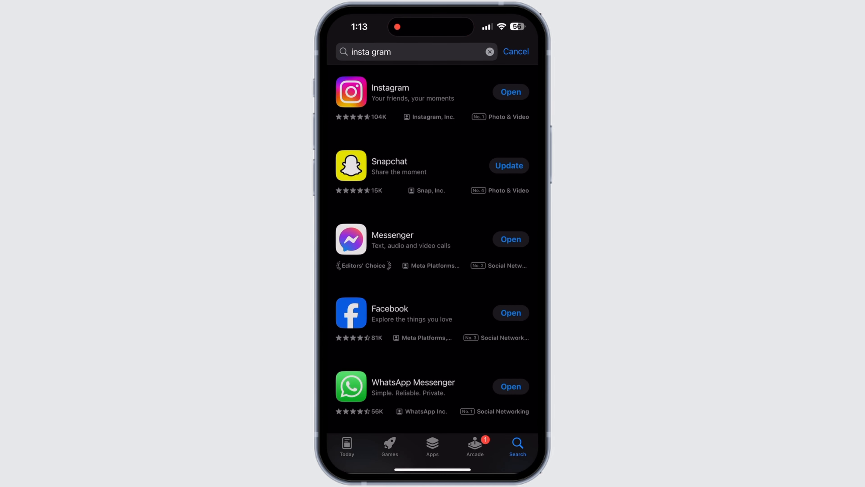
{"action": "left_click", "coordinate": [389, 92]}
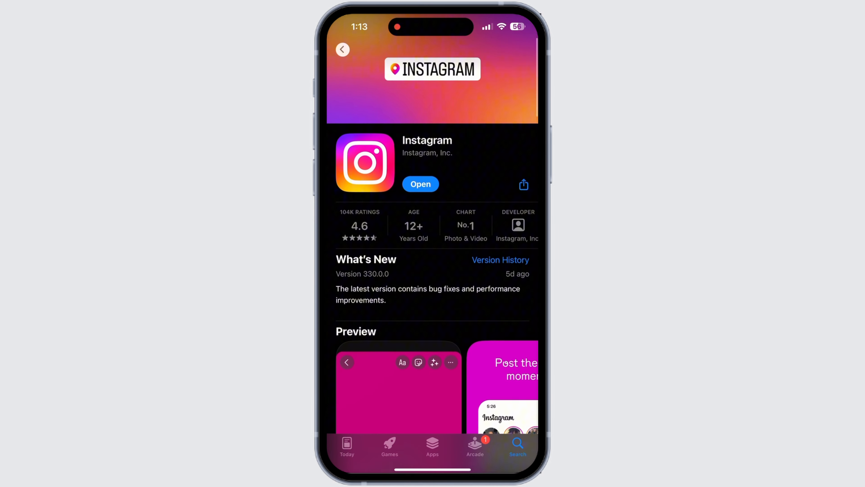